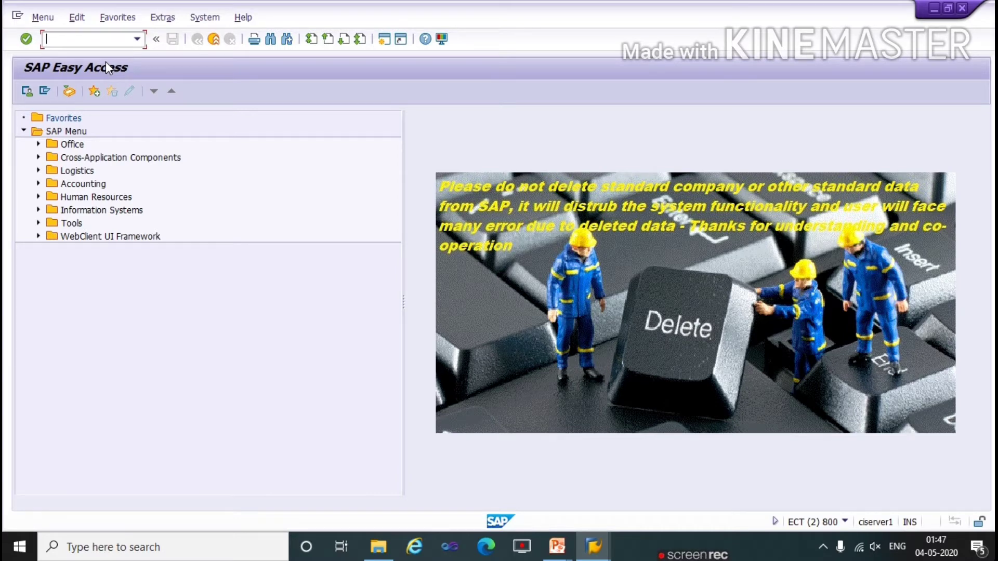
# Run transaction SPRO to reach the Customizing: Execute Project screen
pyautogui.write('spro')
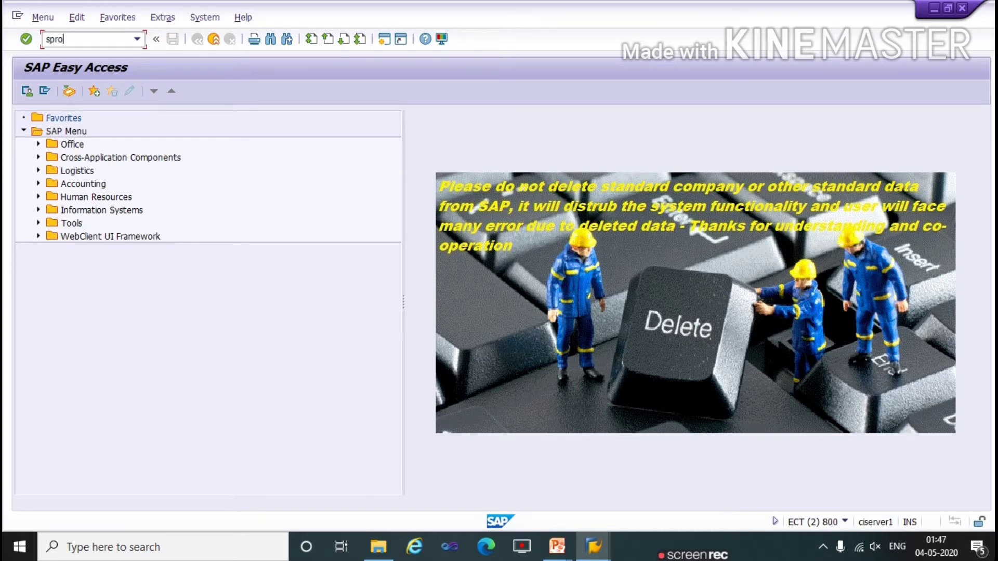
pyautogui.press('Enter')
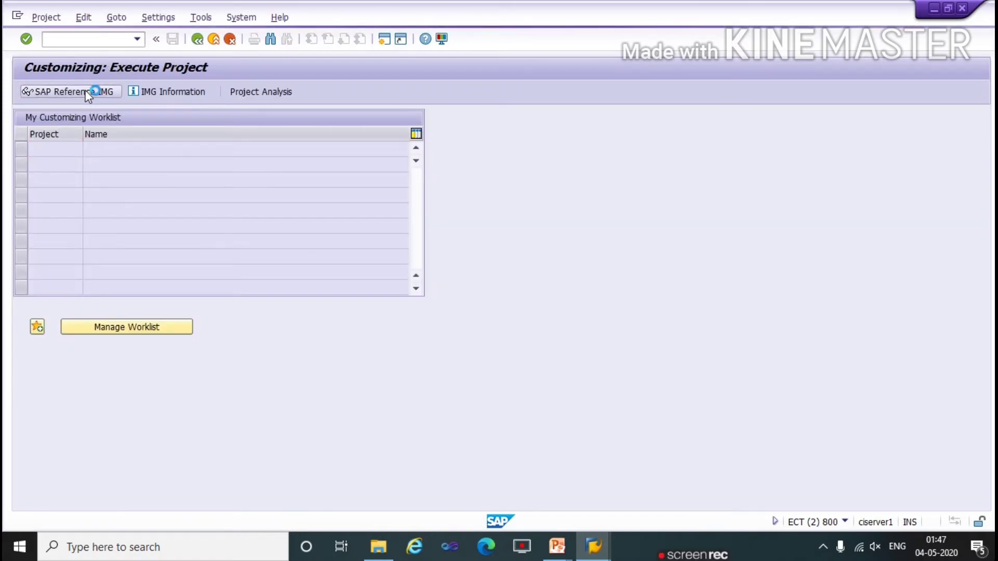
# In the SAP Reference IMG, expand Financial Accounting (New) > Global Settings > Document > Tolerance Groups
pyautogui.click(69, 92)
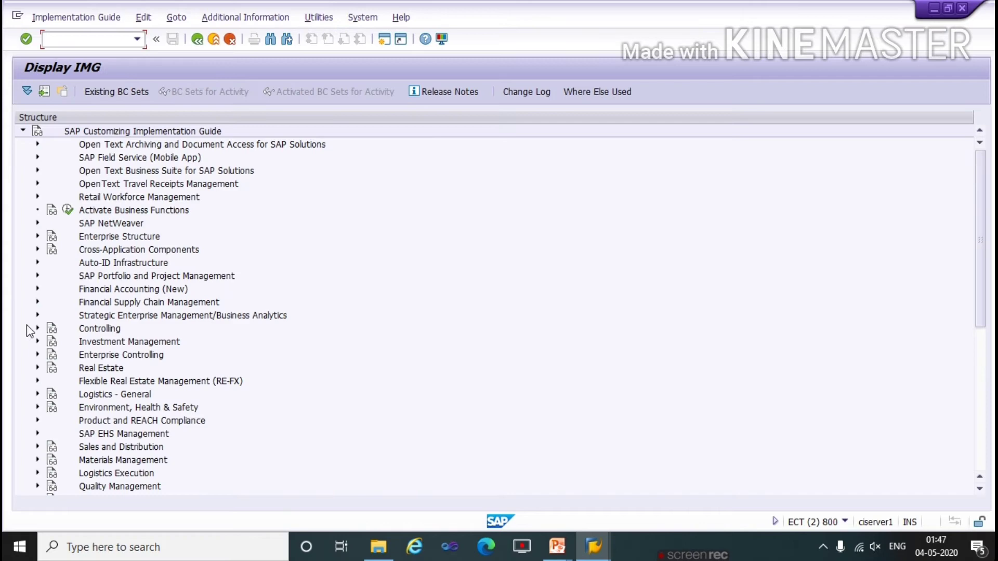
pyautogui.moveTo(37, 294)
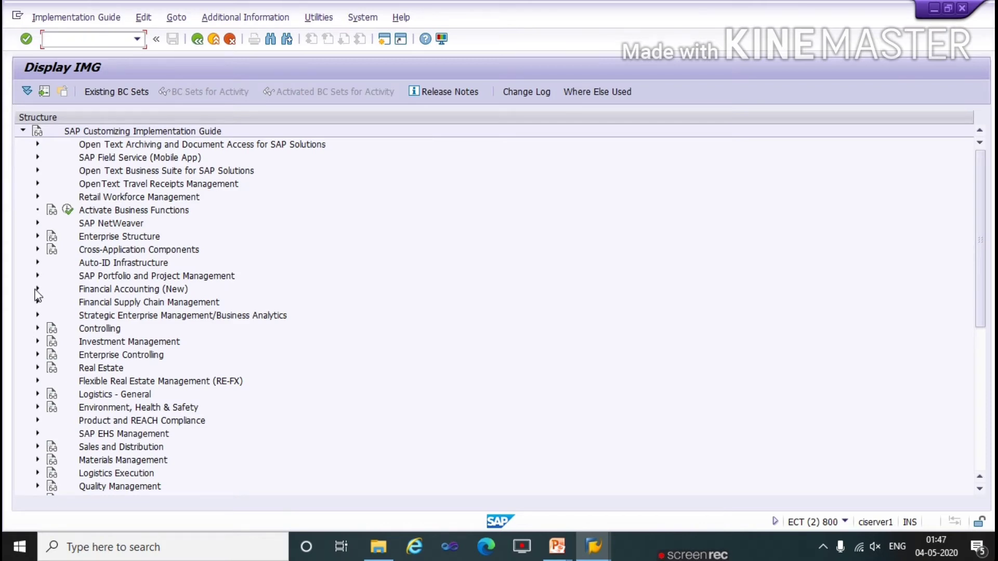
pyautogui.click(38, 289)
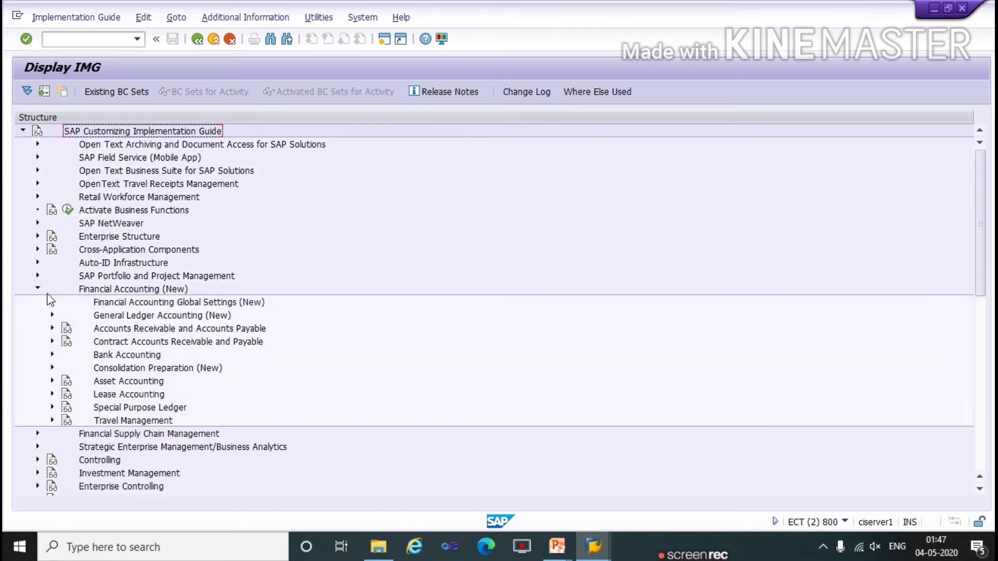
pyautogui.click(52, 303)
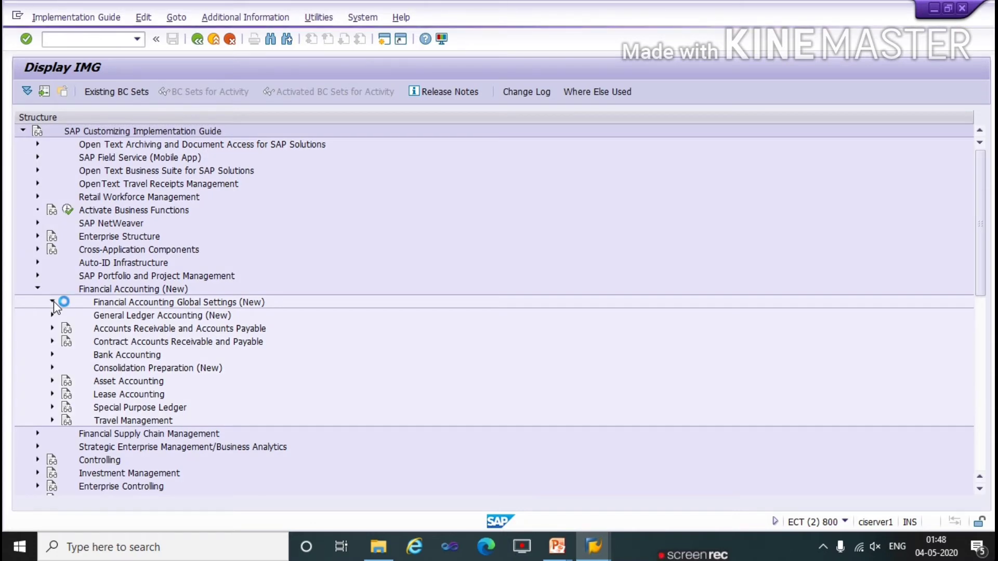
pyautogui.click(53, 301)
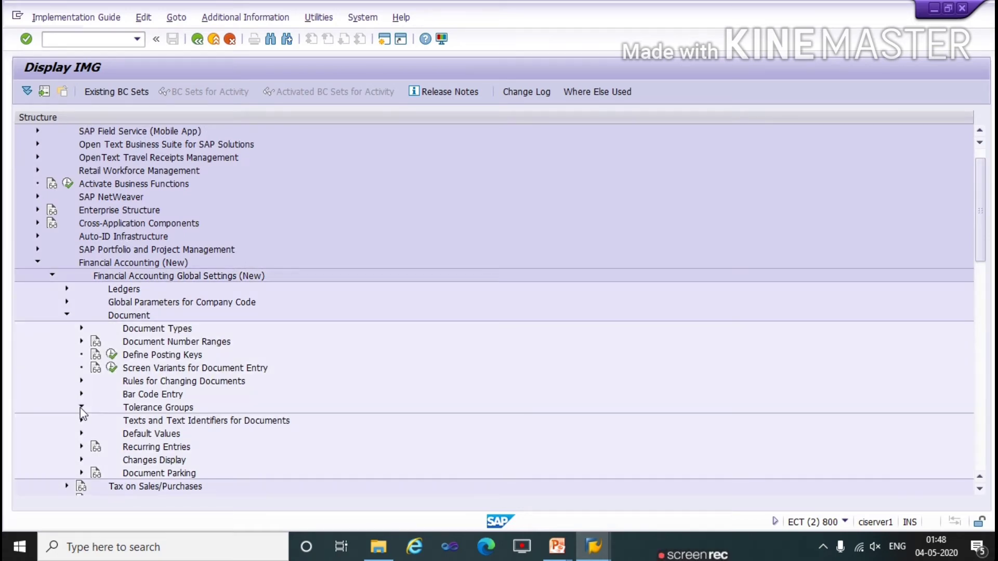
pyautogui.click(81, 407)
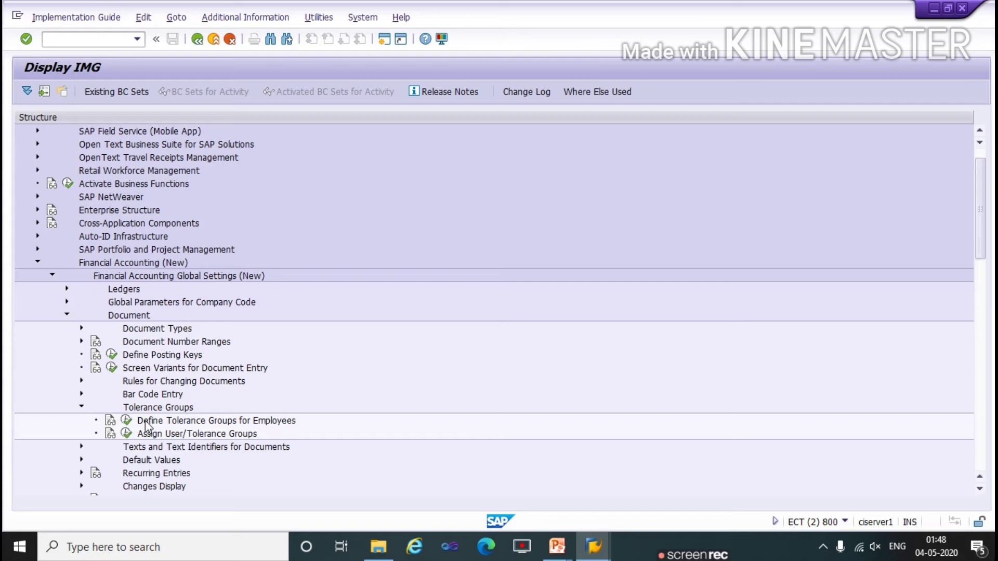
pyautogui.moveTo(108, 413)
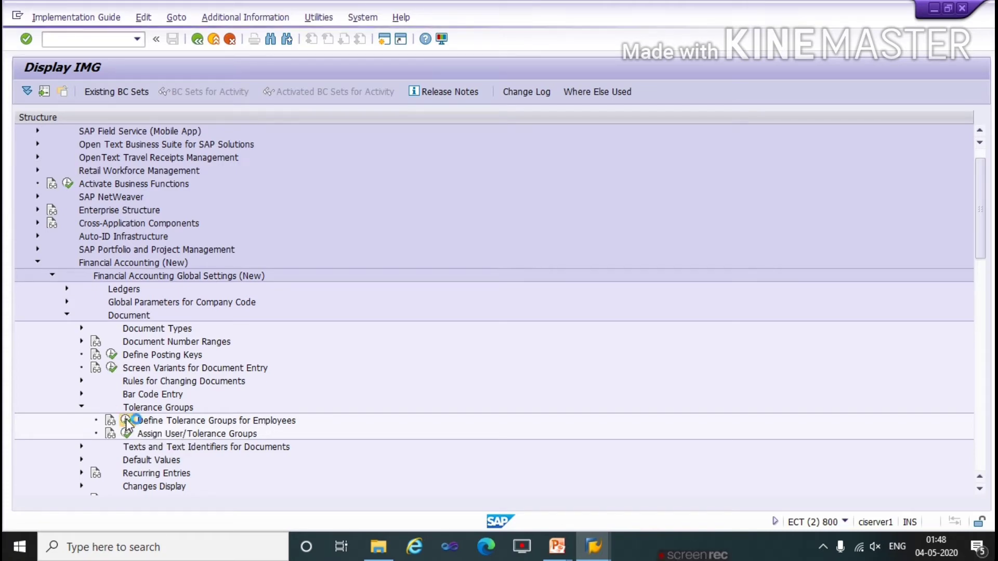
# Run Define Tolerance Groups for Employees and start a New Entries form
pyautogui.doubleClick(197, 434)
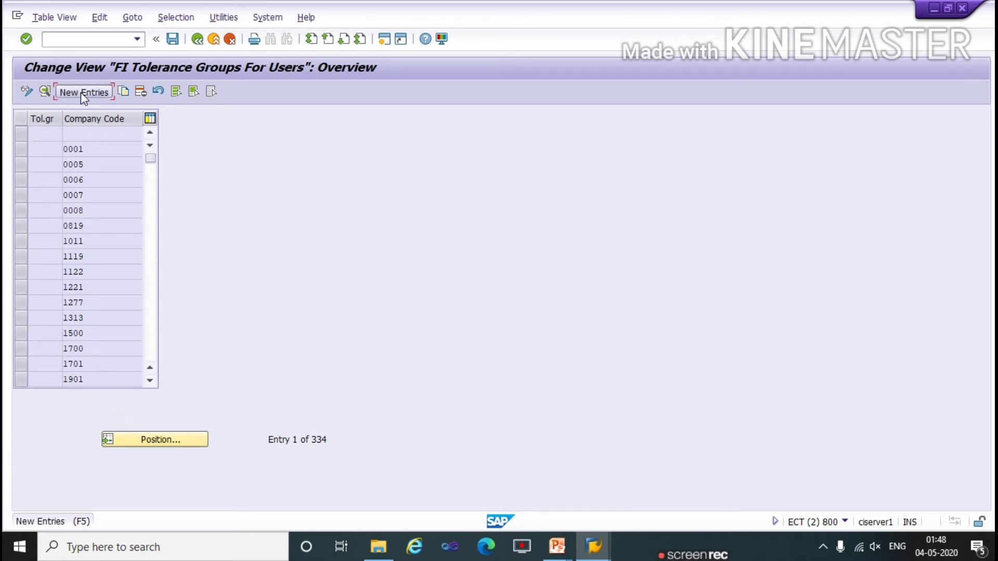
pyautogui.click(83, 92)
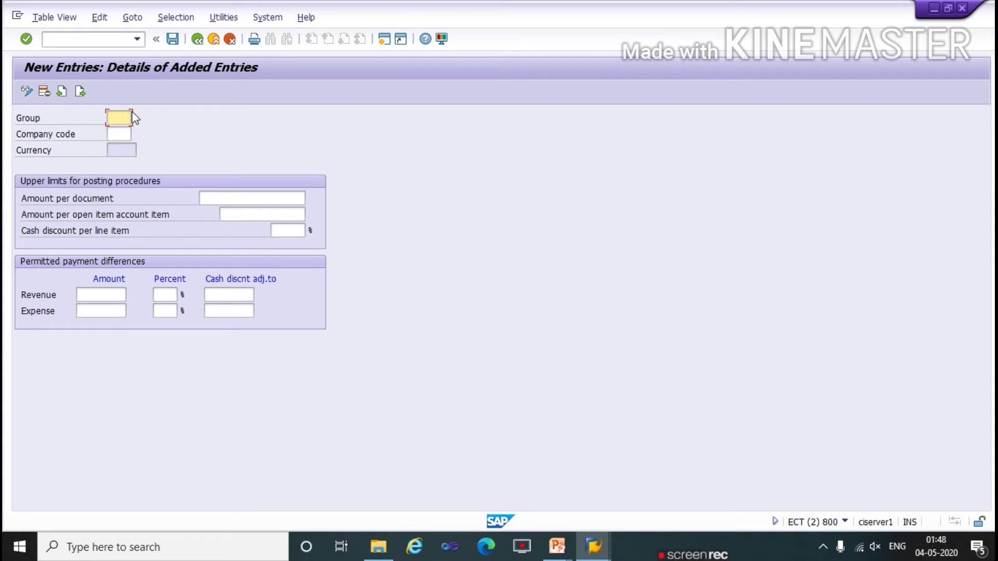
# Enter company code tata with 999999999 as the per-document and per-open-item upper limits
pyautogui.click(117, 134)
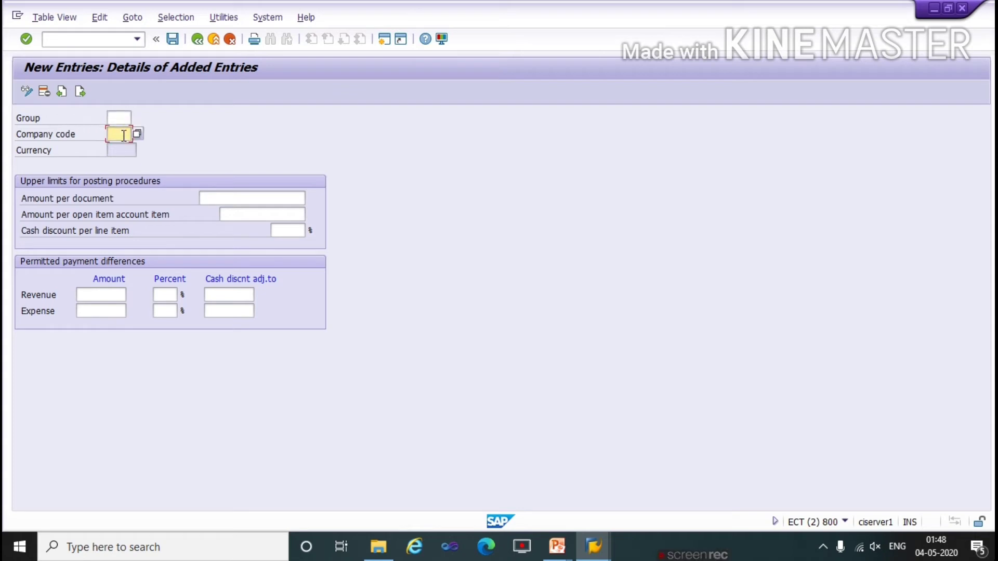
pyautogui.write('tata')
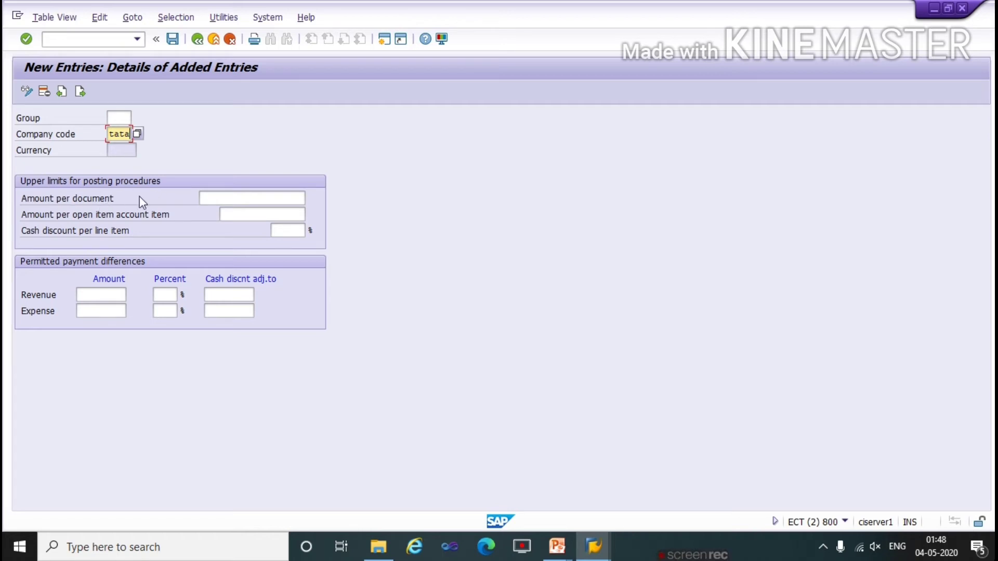
pyautogui.click(252, 197)
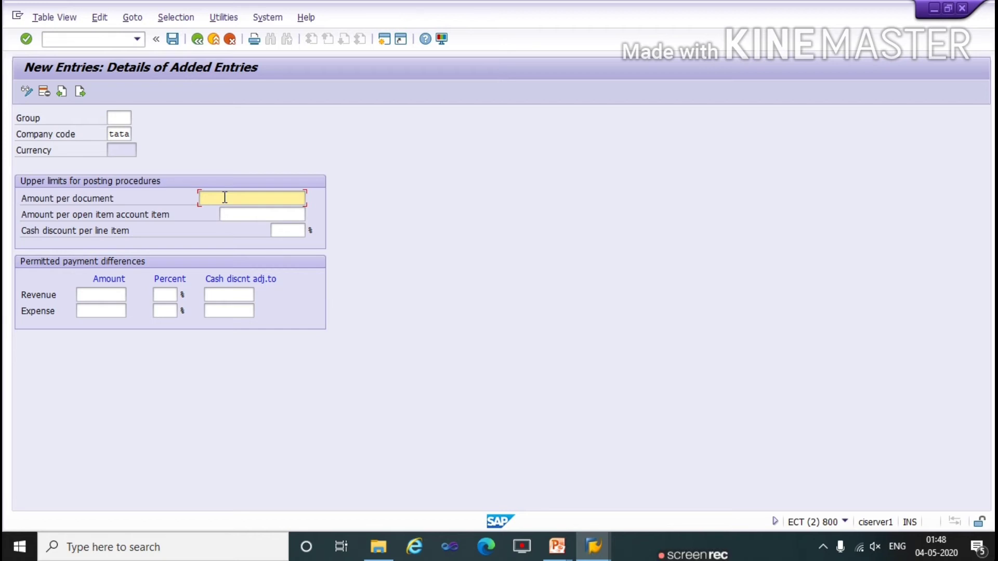
pyautogui.write('999999999')
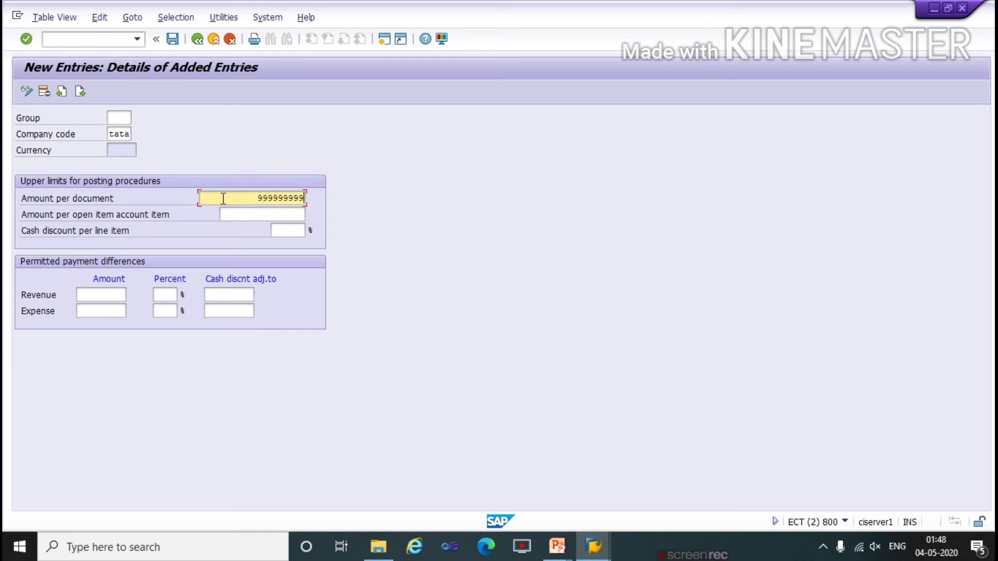
pyautogui.moveTo(80, 223)
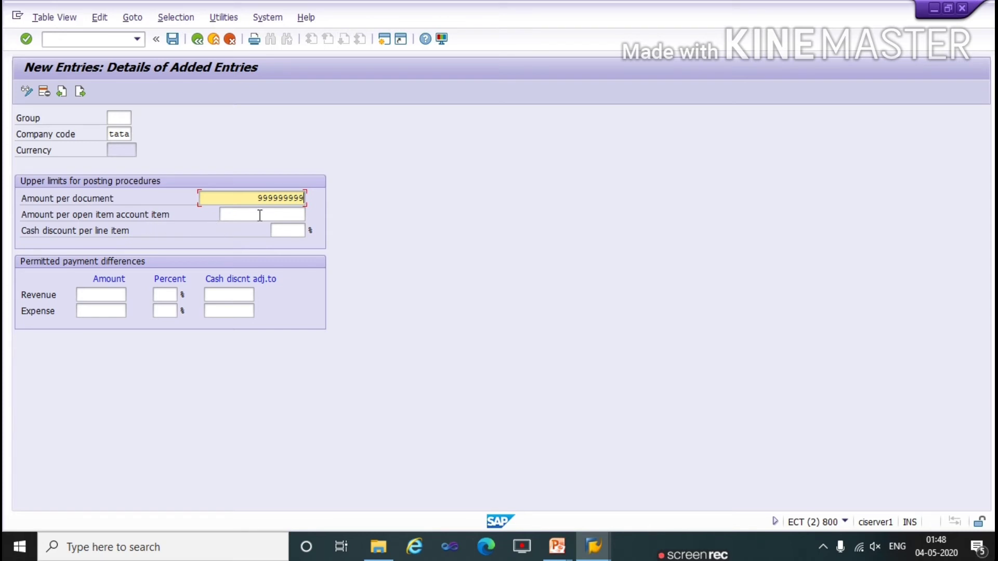
pyautogui.click(261, 214)
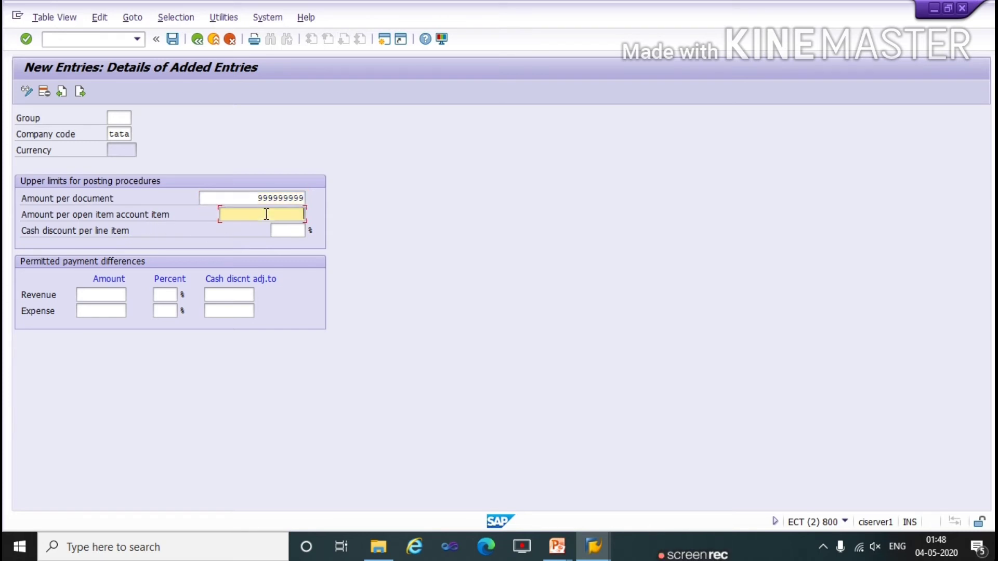
pyautogui.write('999999999')
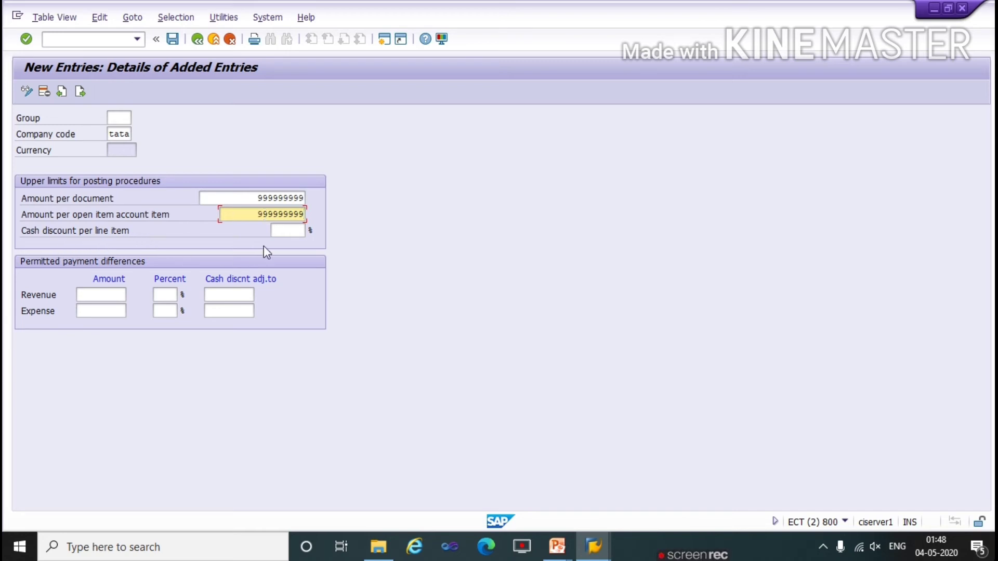
# Enter 1% cash discount per line item and 1% revenue and expense differences, then save under the customizing request
pyautogui.click(287, 231)
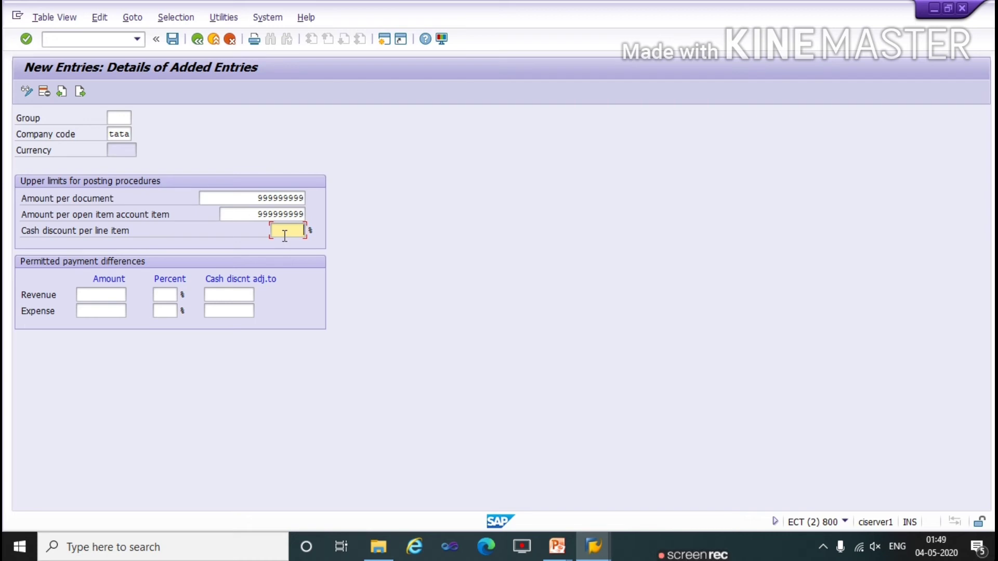
pyautogui.write('1')
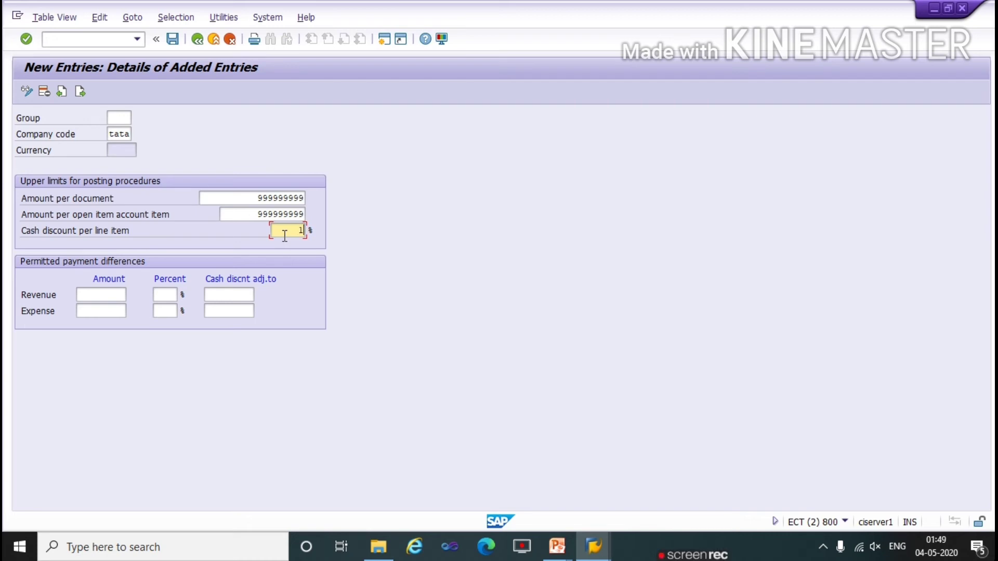
pyautogui.moveTo(42, 279)
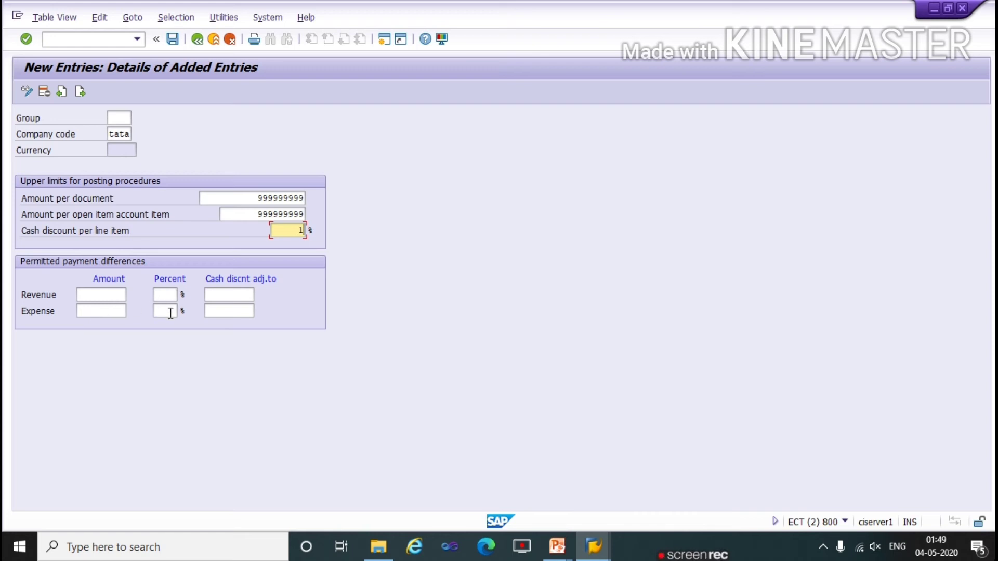
pyautogui.click(165, 294)
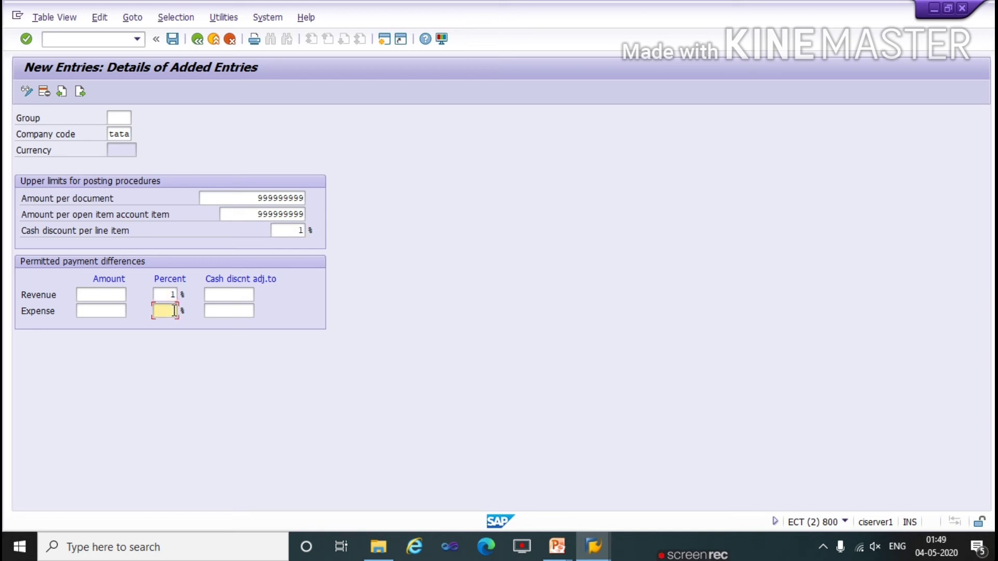
pyautogui.write('1')
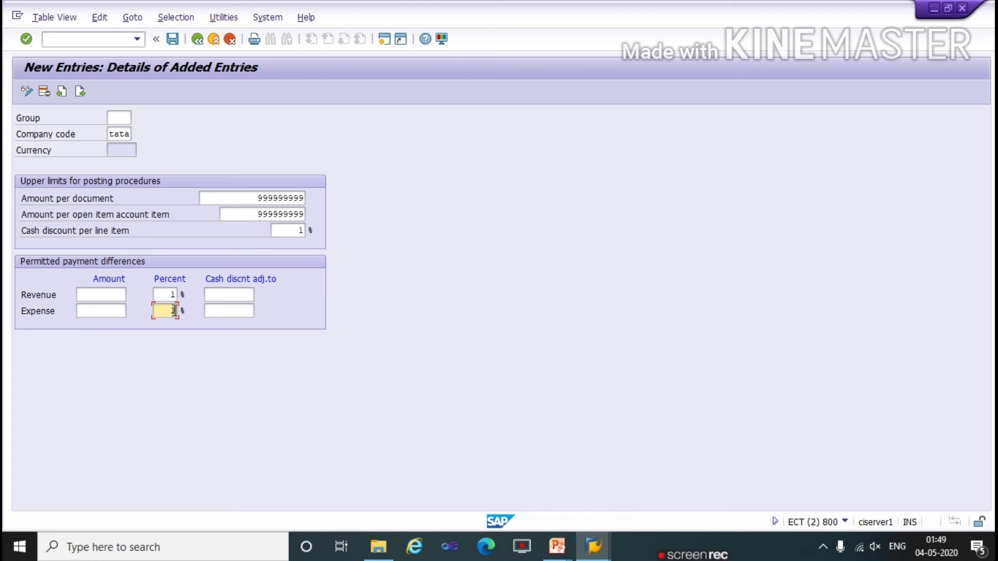
pyautogui.write('1')
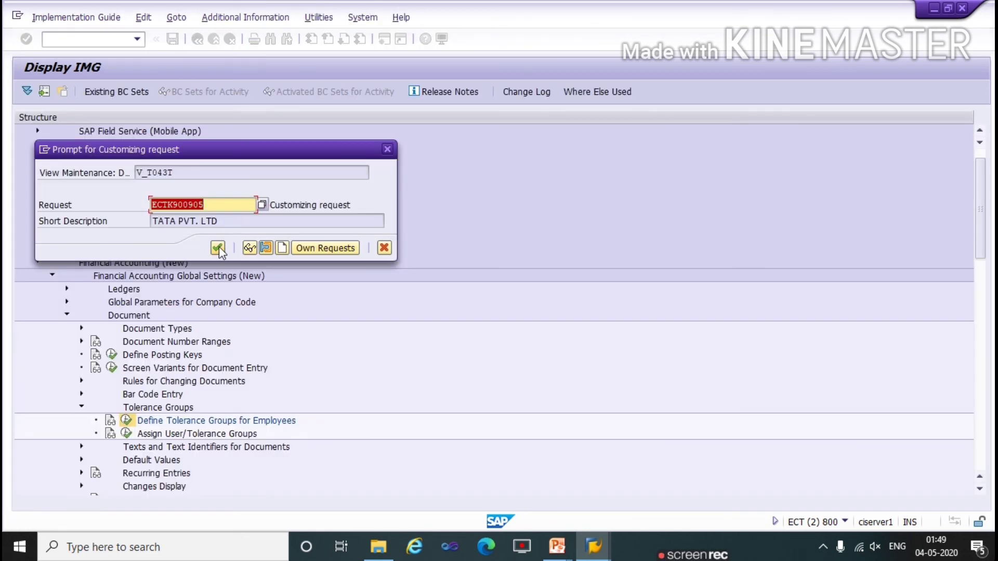
pyautogui.click(218, 247)
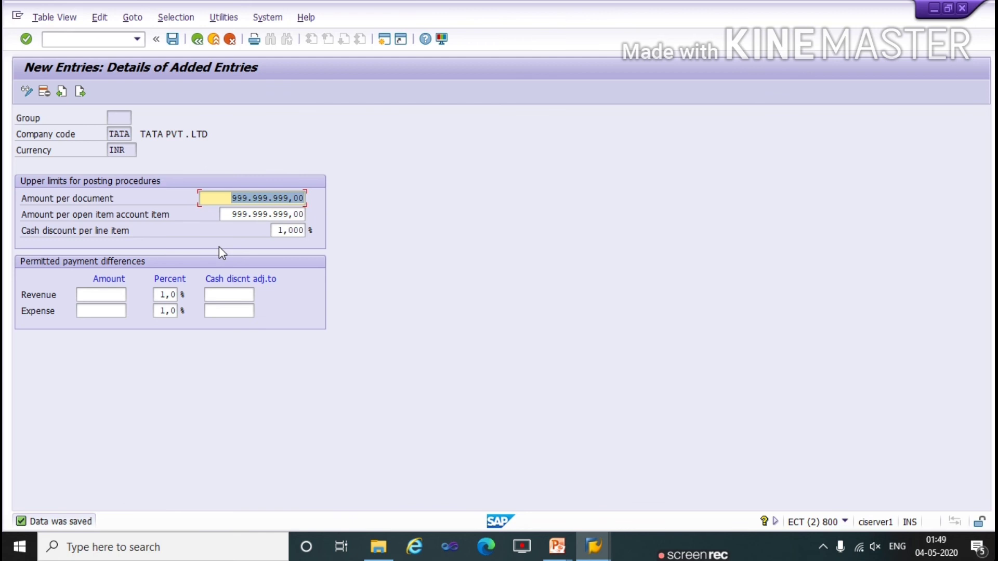
pyautogui.moveTo(302, 419)
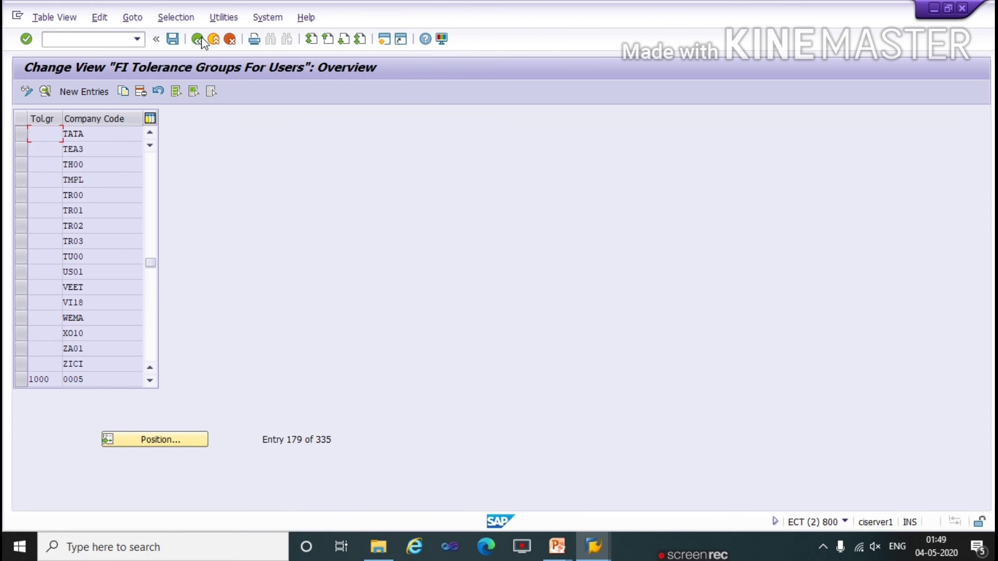
pyautogui.moveTo(168, 120)
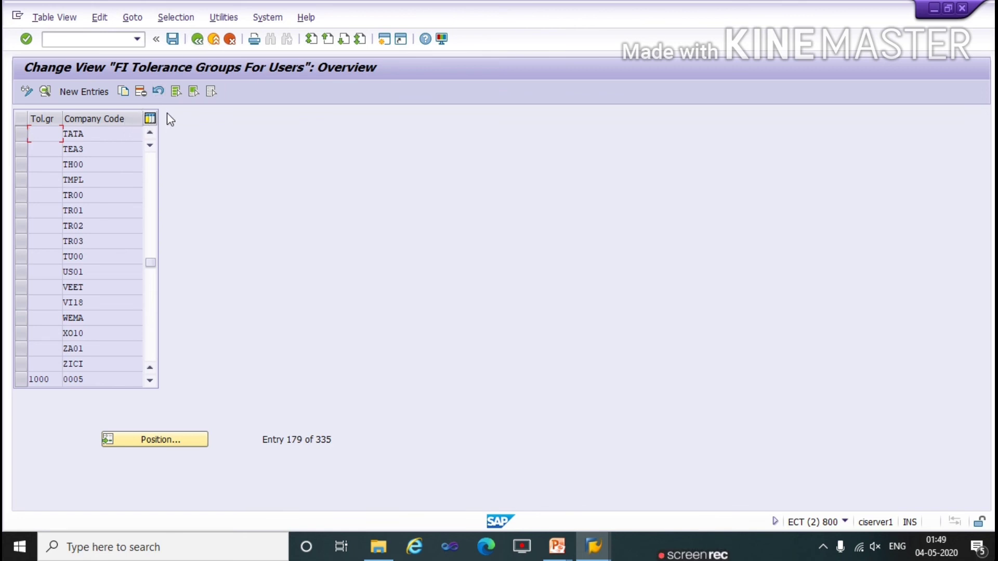
pyautogui.moveTo(651, 411)
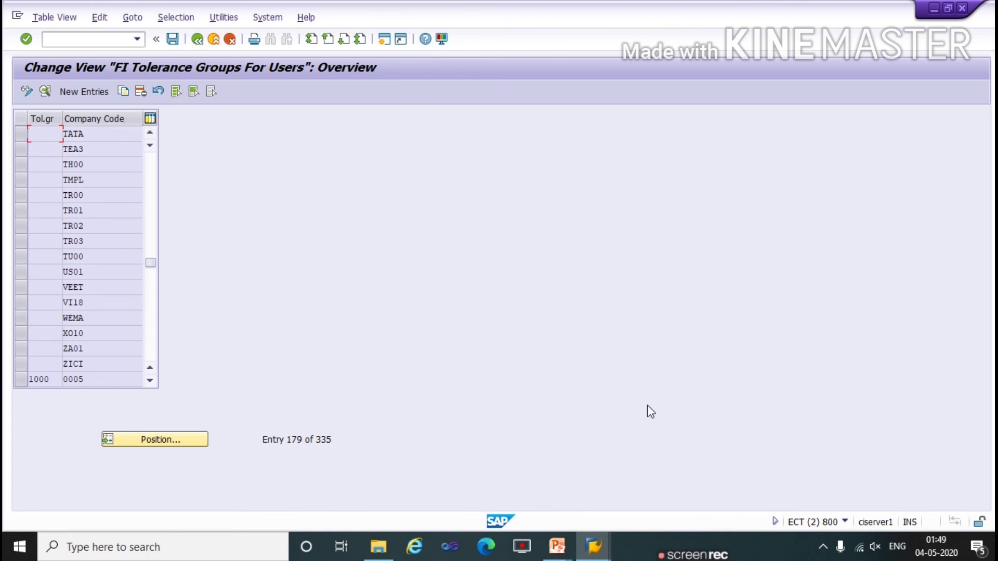